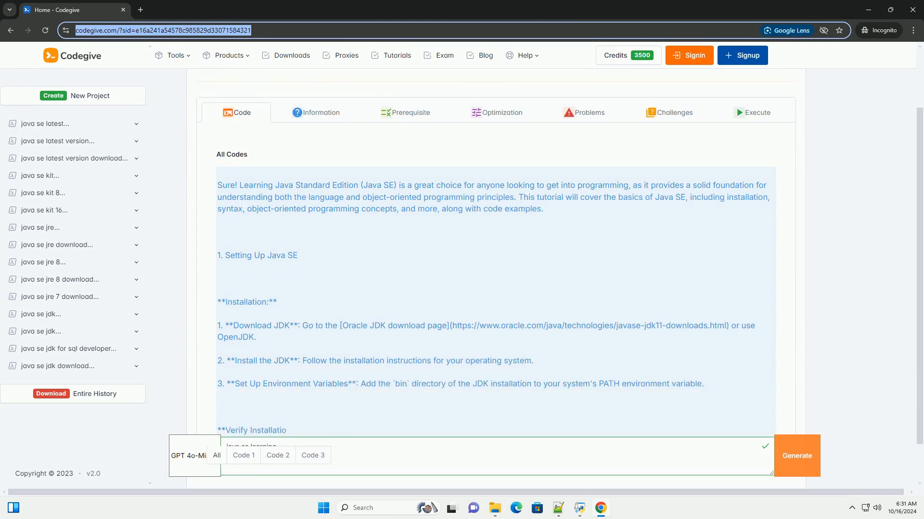
scroll("down", 3)
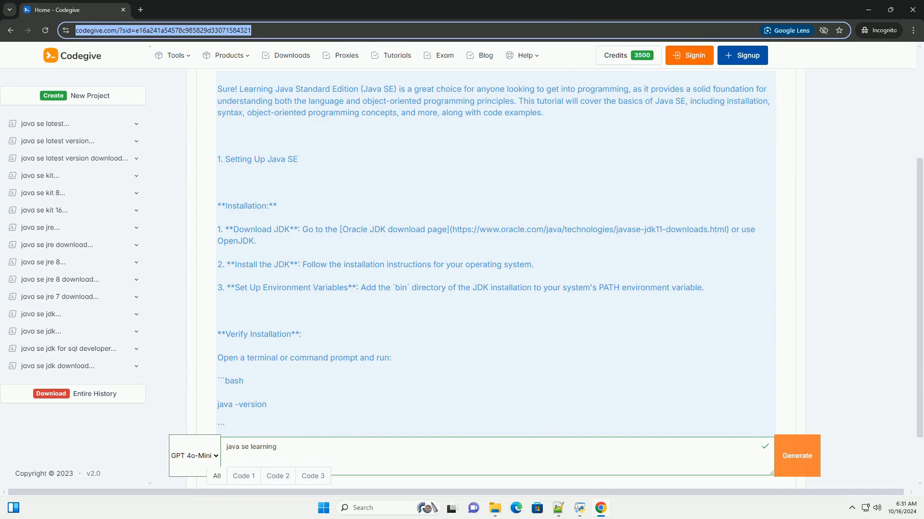
scroll("down", 3)
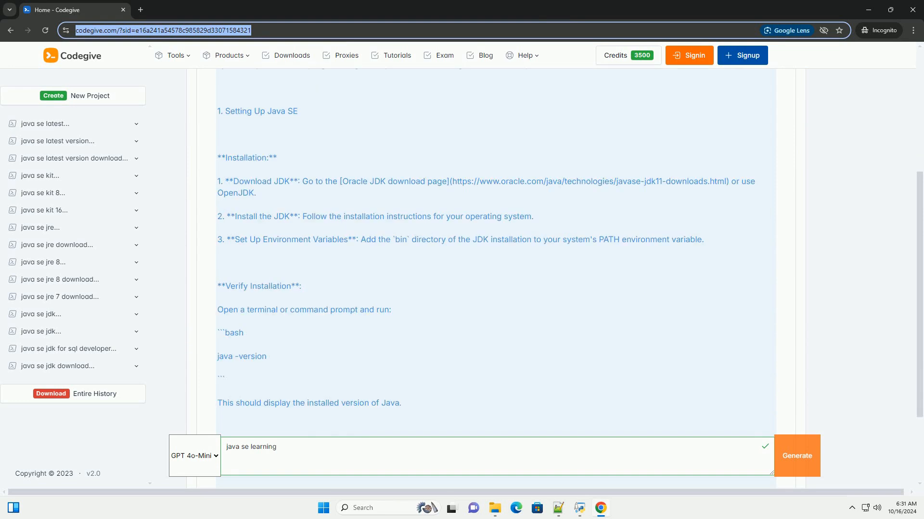
scroll("down", 3)
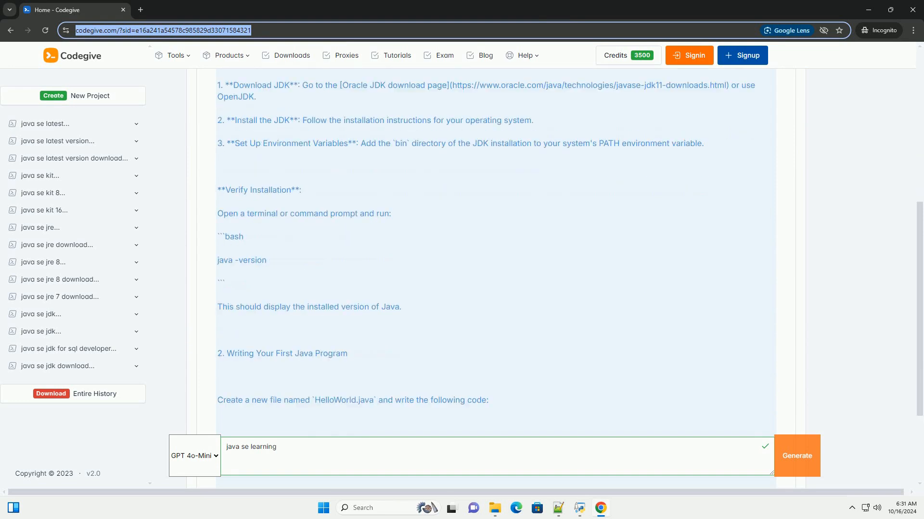
scroll("down", 3)
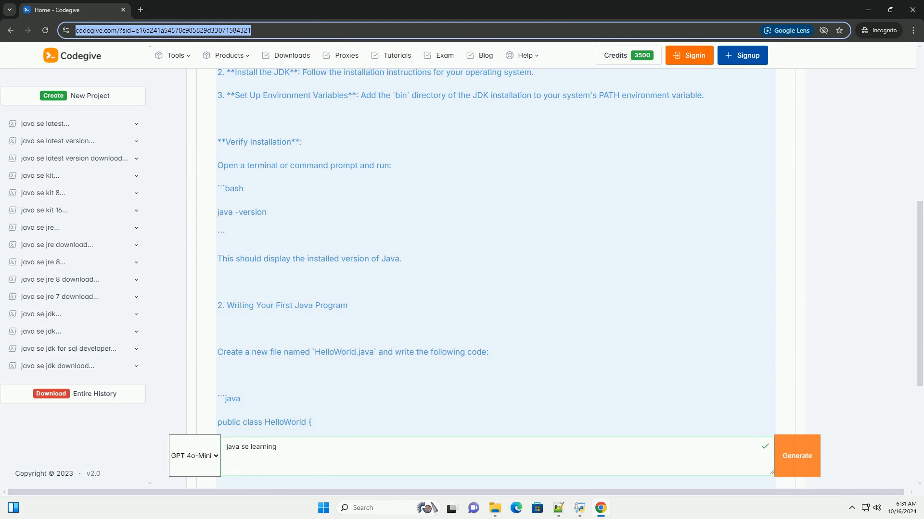
scroll("down", 3)
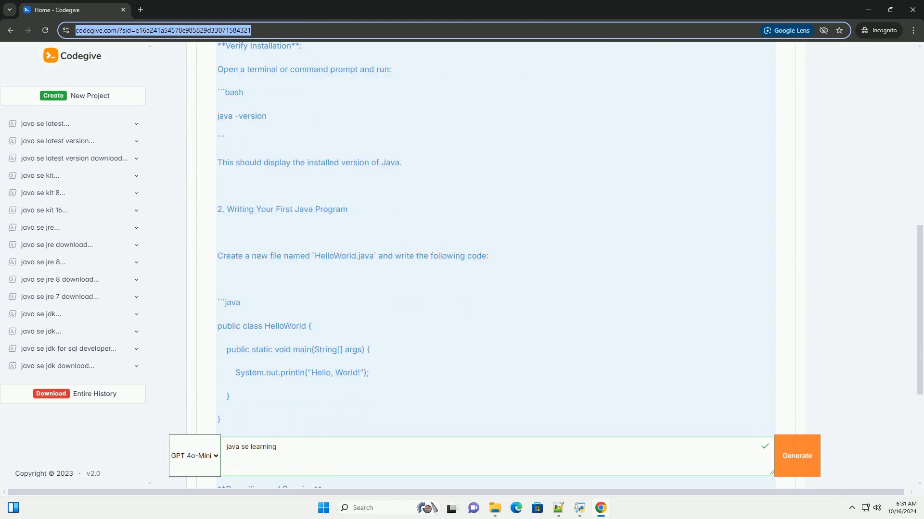
scroll("down", 3)
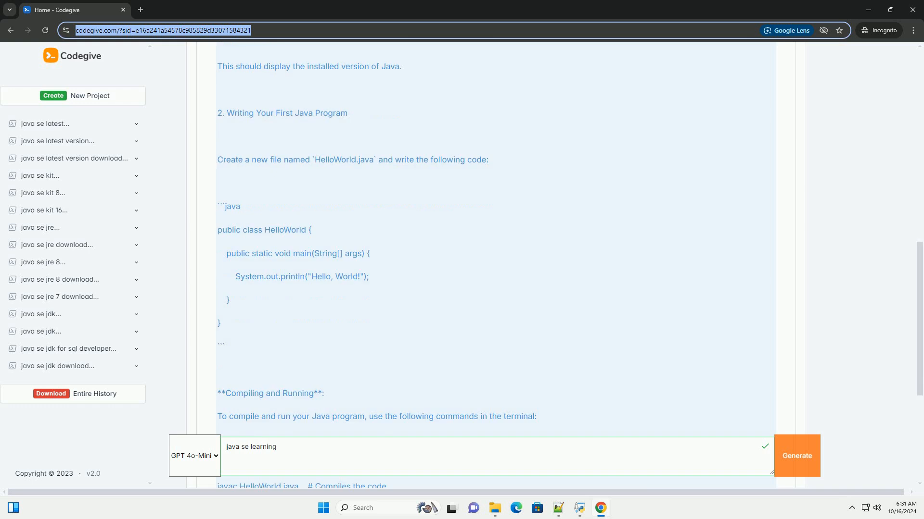
scroll("down", 3)
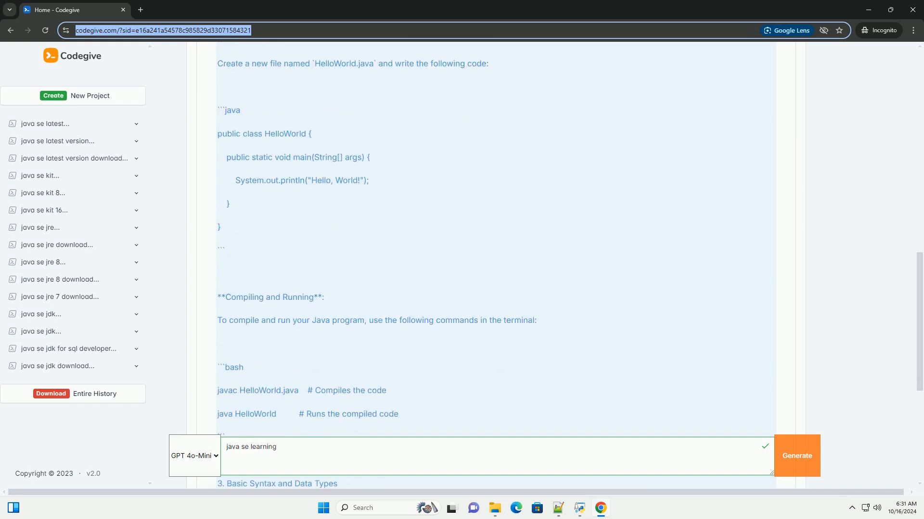
scroll("down", 3)
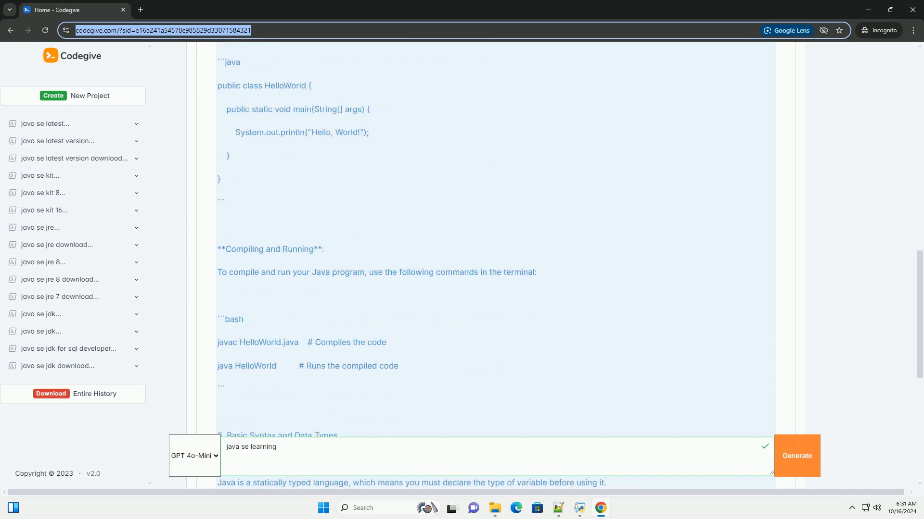
scroll("down", 3)
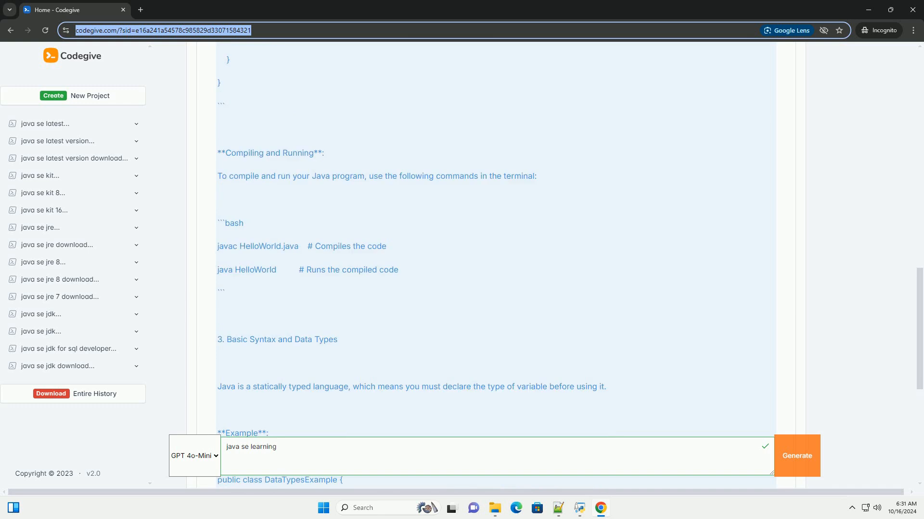
scroll("down", 3)
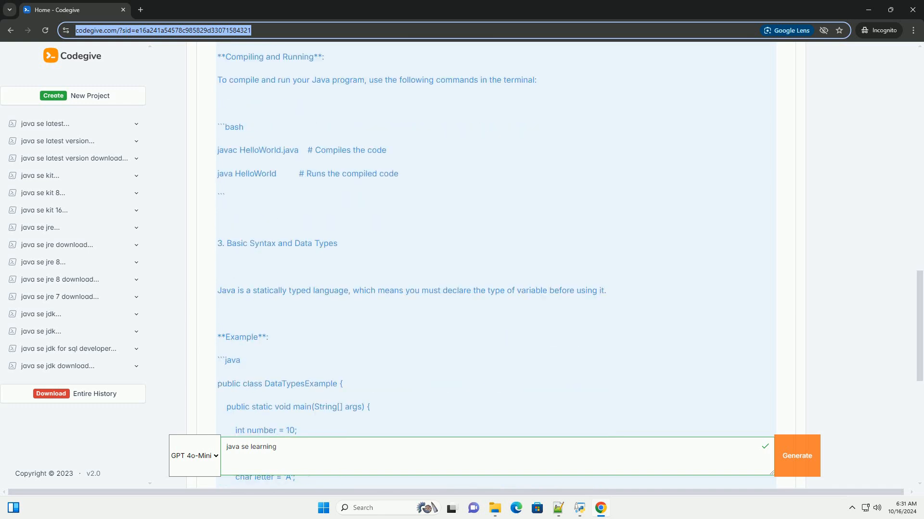
scroll("down", 3)
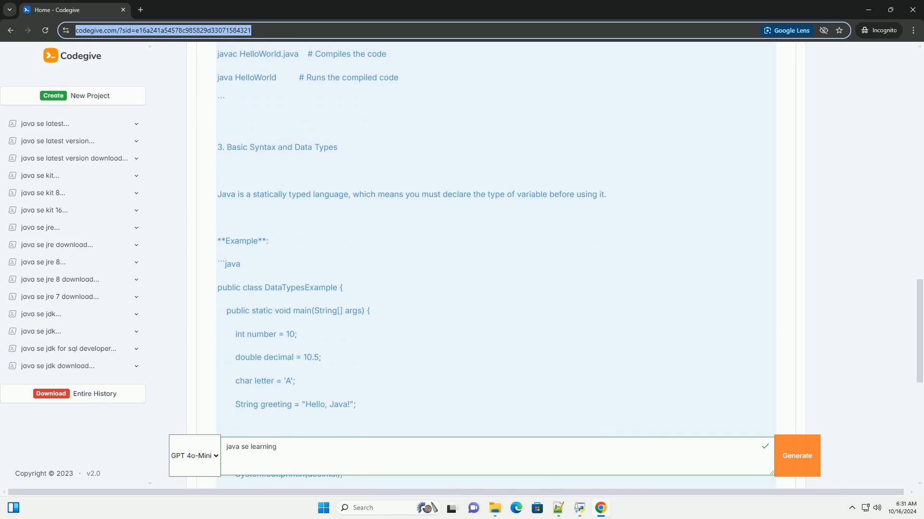
scroll("down", 3)
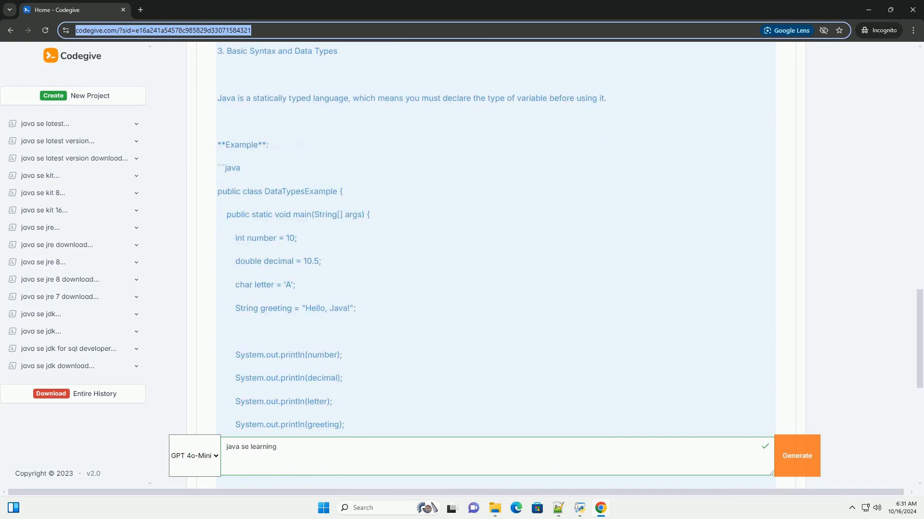
scroll("down", 3)
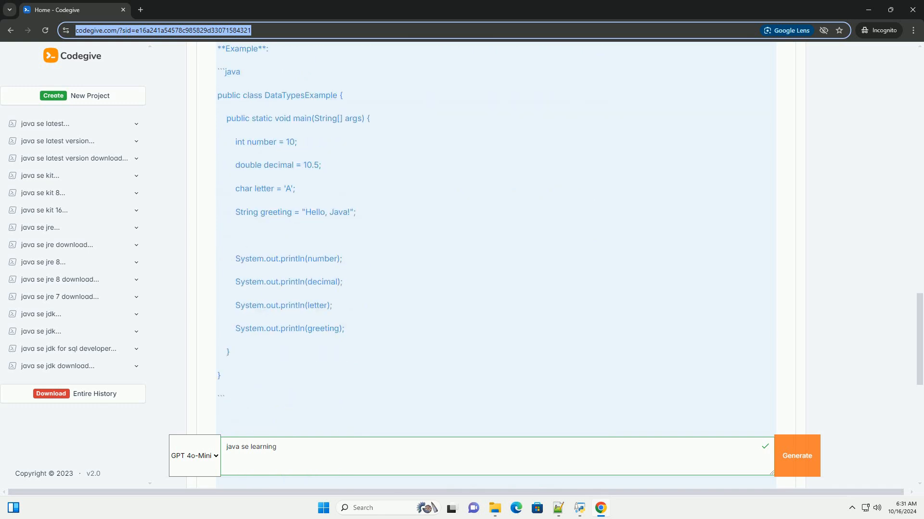
scroll("down", 3)
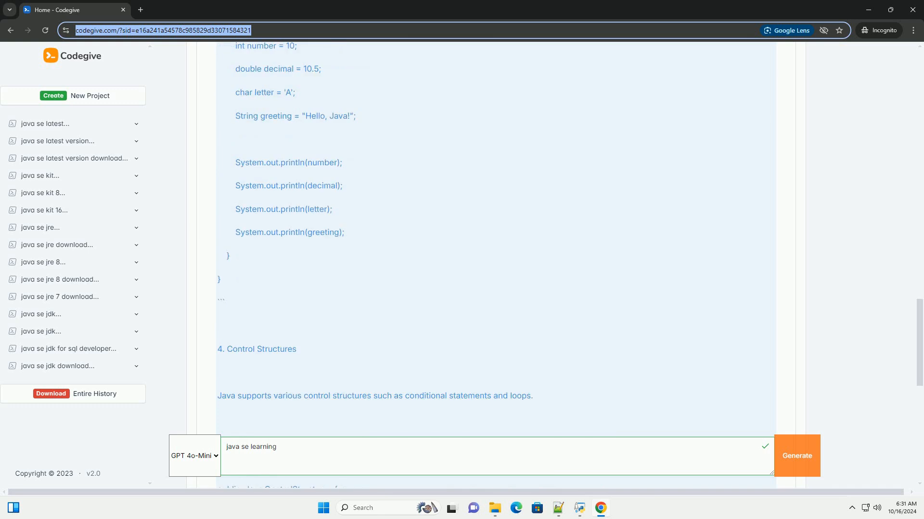
scroll("down", 3)
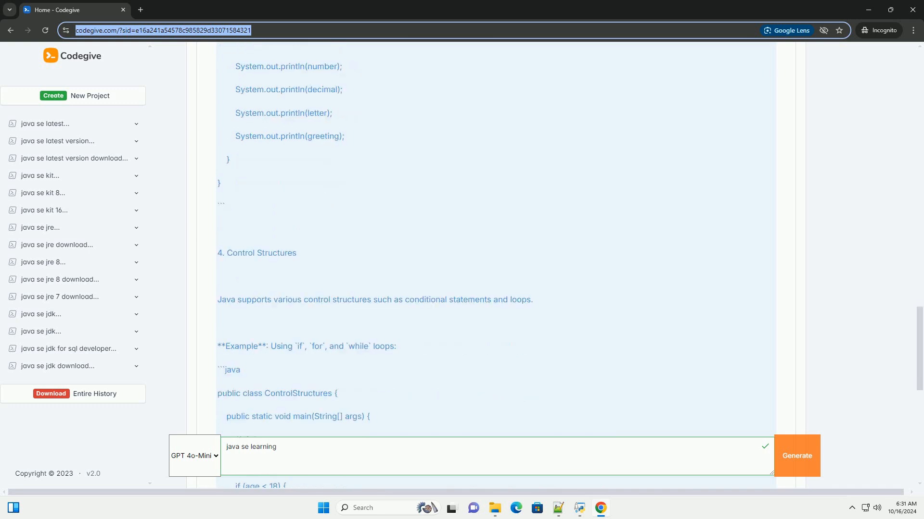
scroll("down", 3)
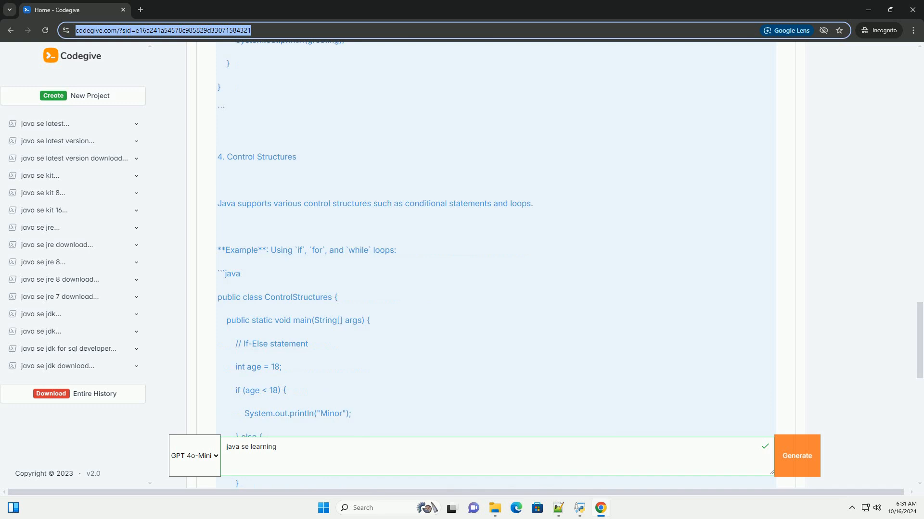
scroll("down", 3)
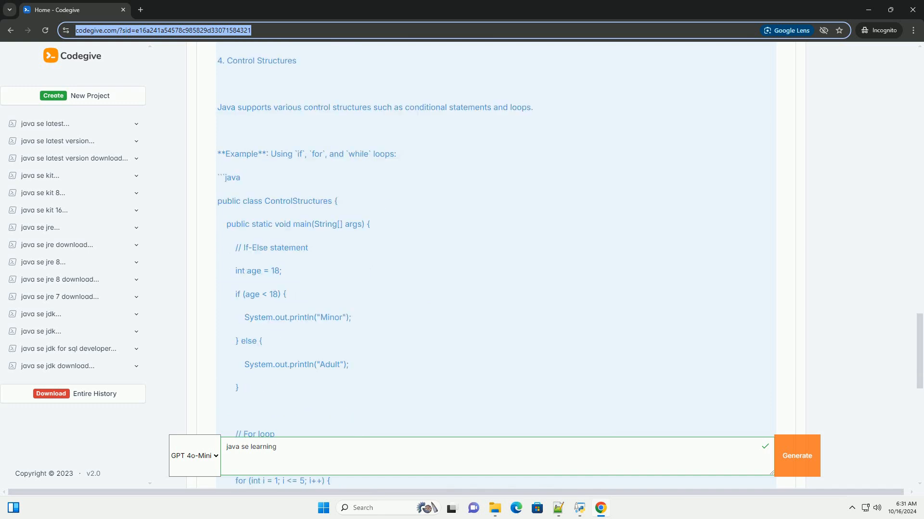
scroll("down", 3)
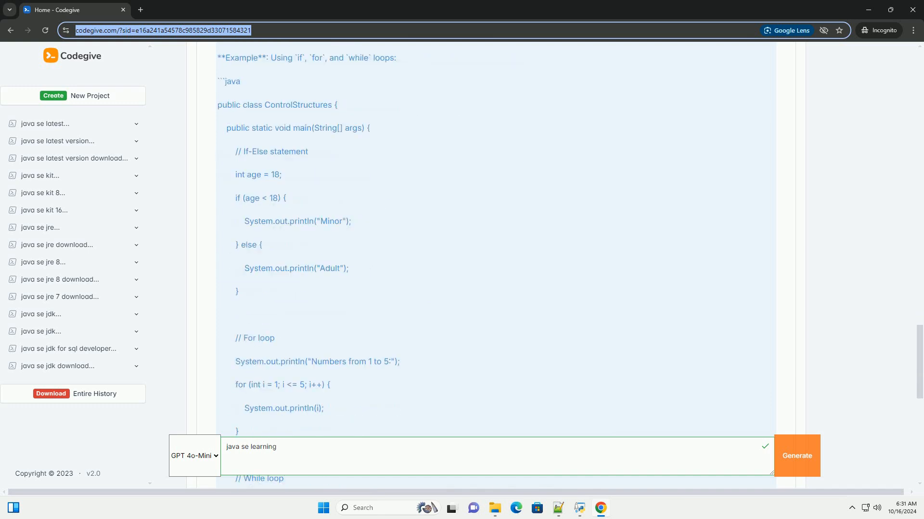
scroll("down", 3)
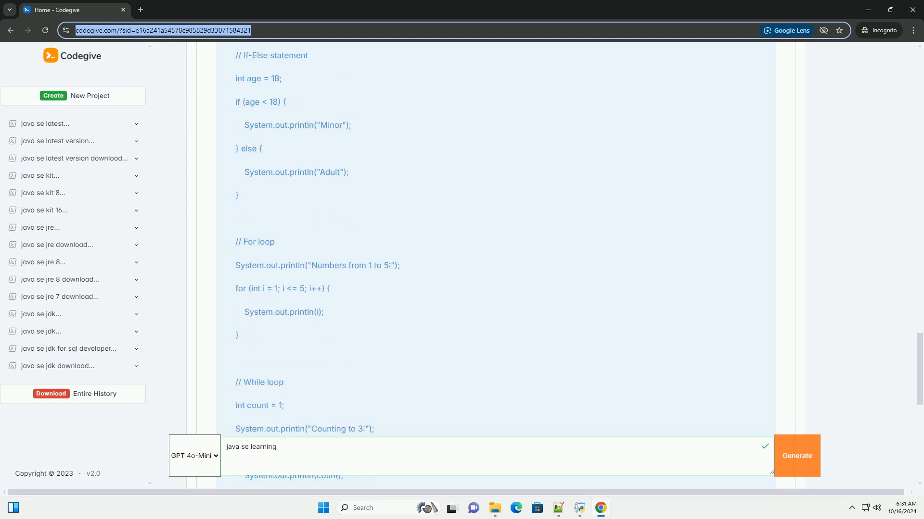
scroll("down", 3)
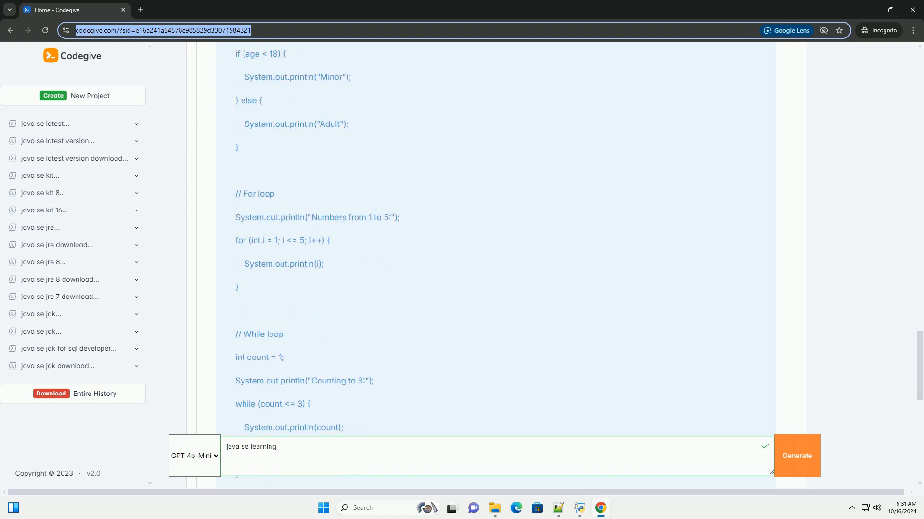
scroll("down", 3)
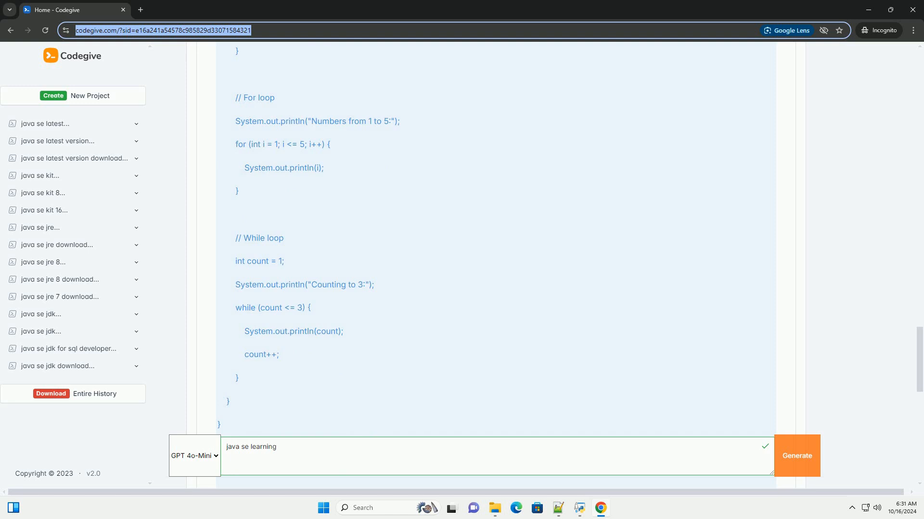
scroll("down", 3)
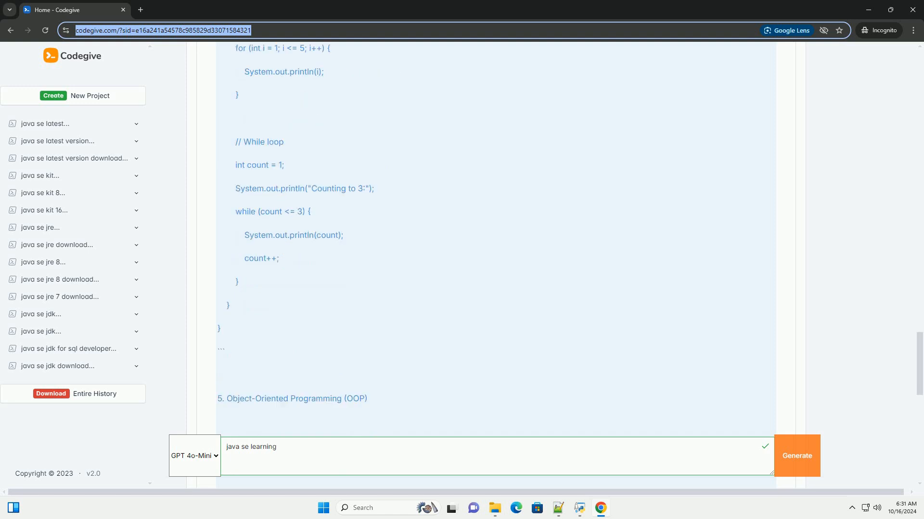
scroll("down", 3)
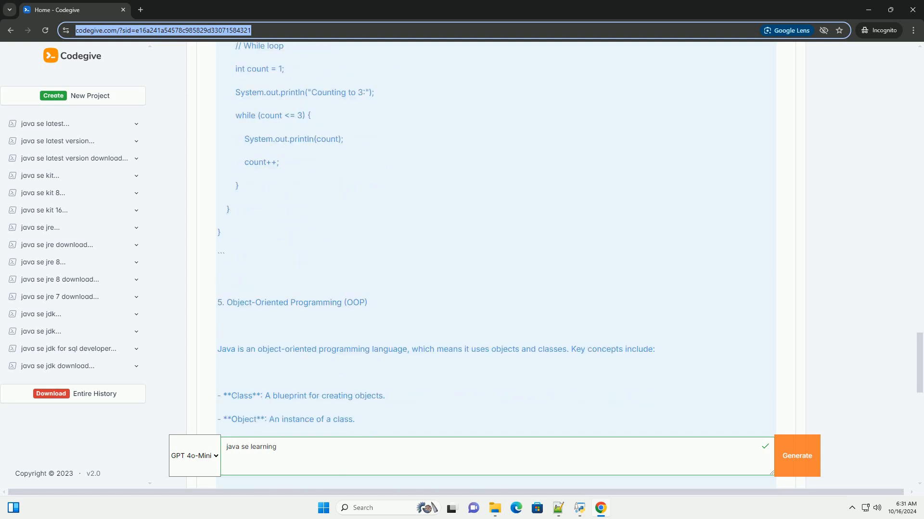
scroll("down", 3)
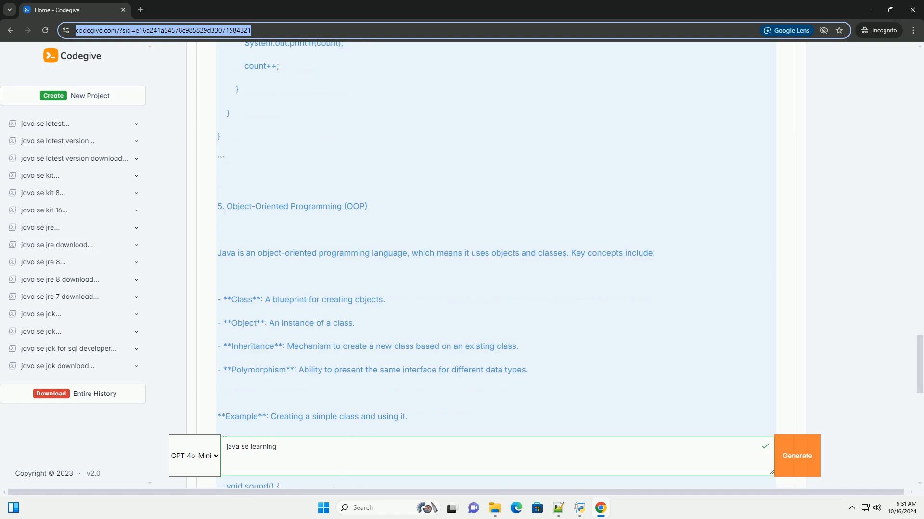
scroll("down", 3)
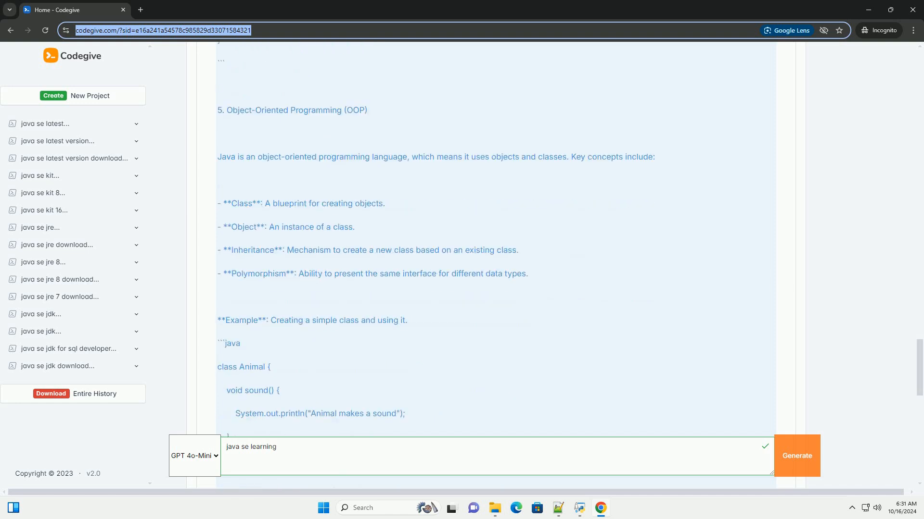
scroll("down", 3)
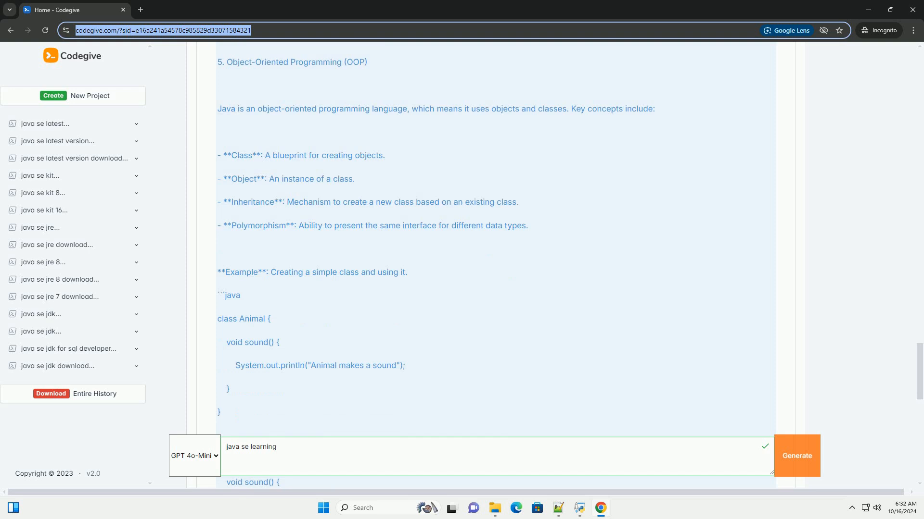
scroll("down", 3)
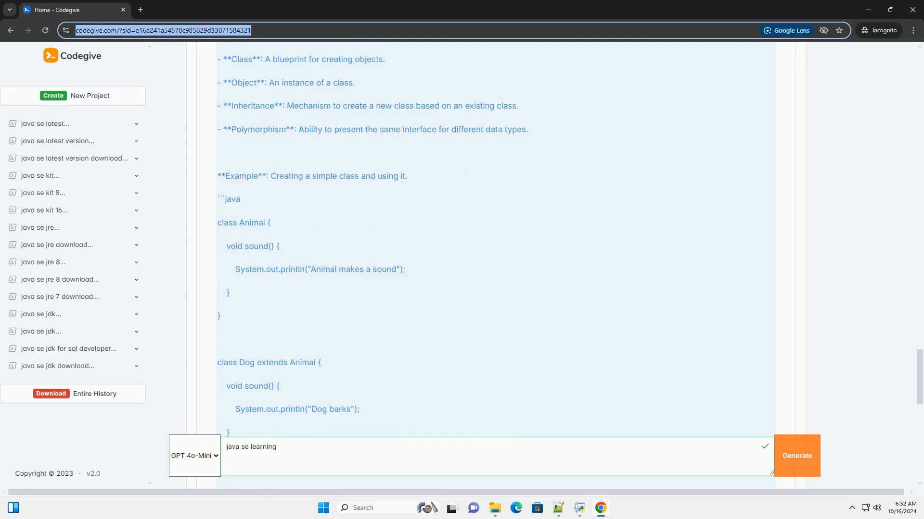
scroll("down", 3)
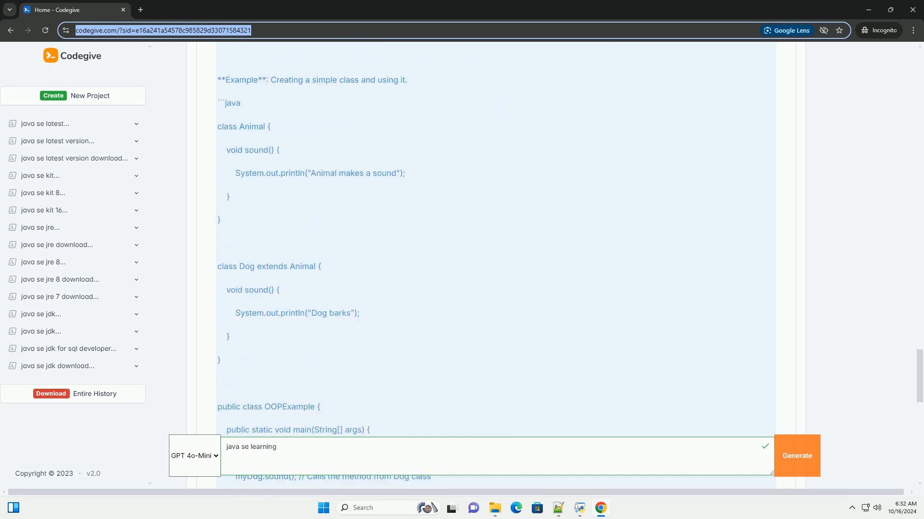
scroll("down", 3)
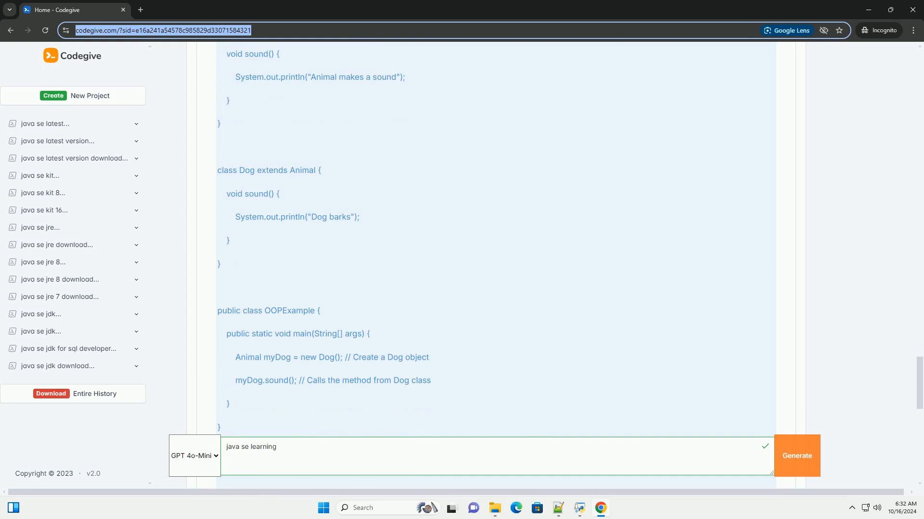
scroll("down", 3)
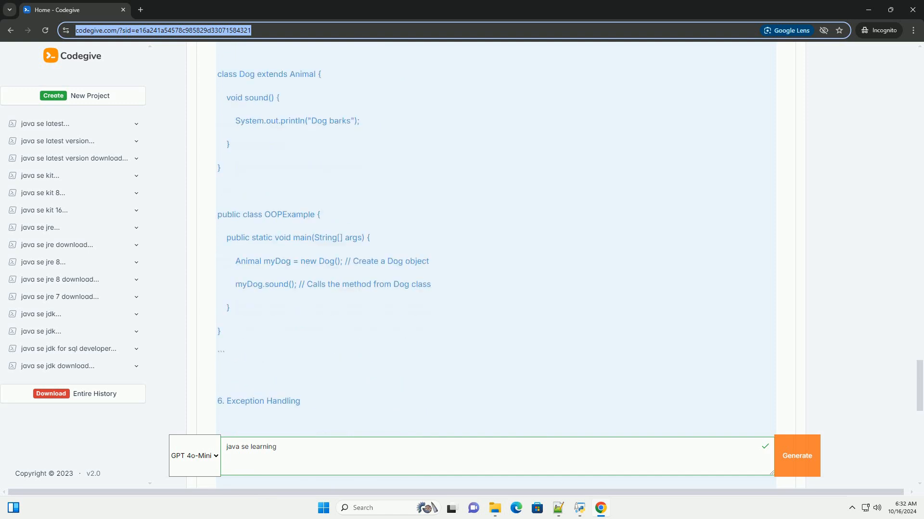
scroll("down", 3)
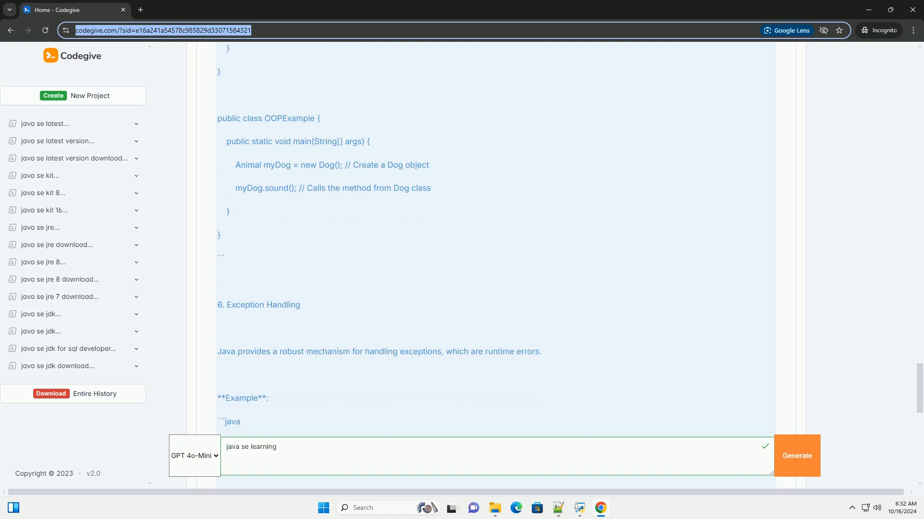
scroll("down", 3)
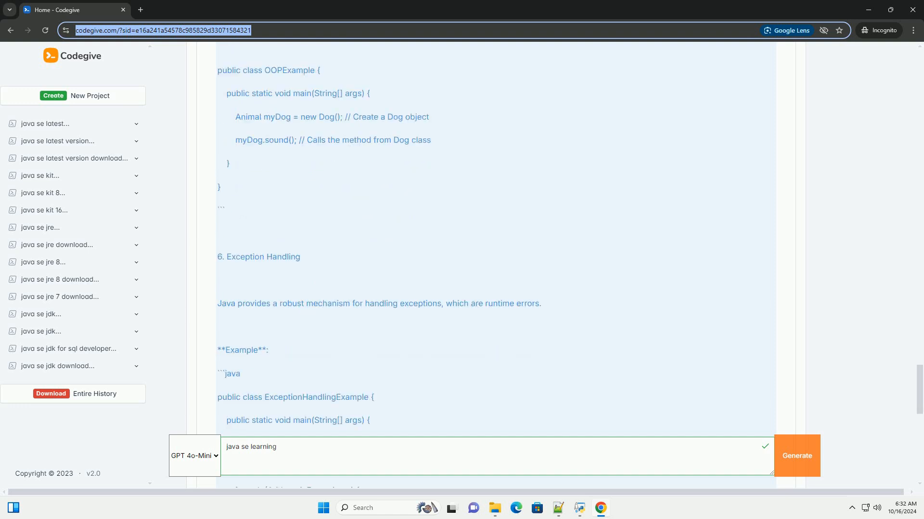
scroll("down", 3)
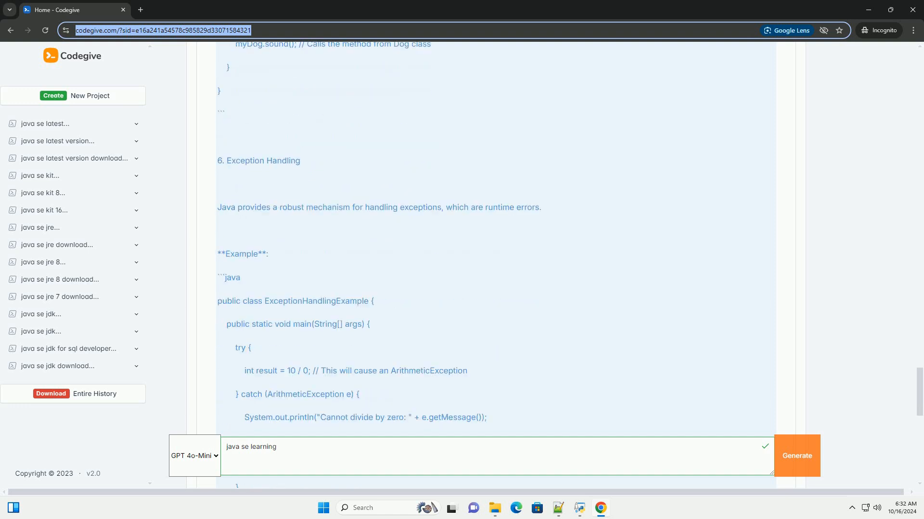
scroll("down", 3)
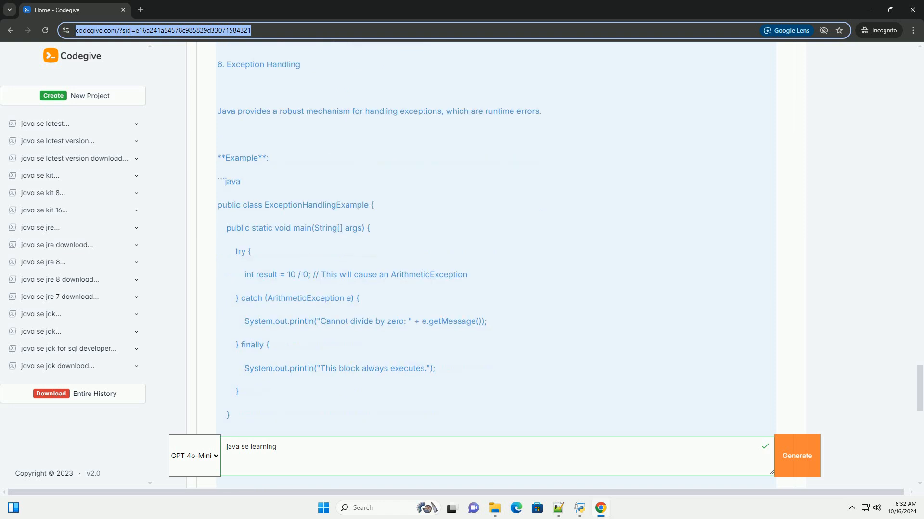
scroll("down", 3)
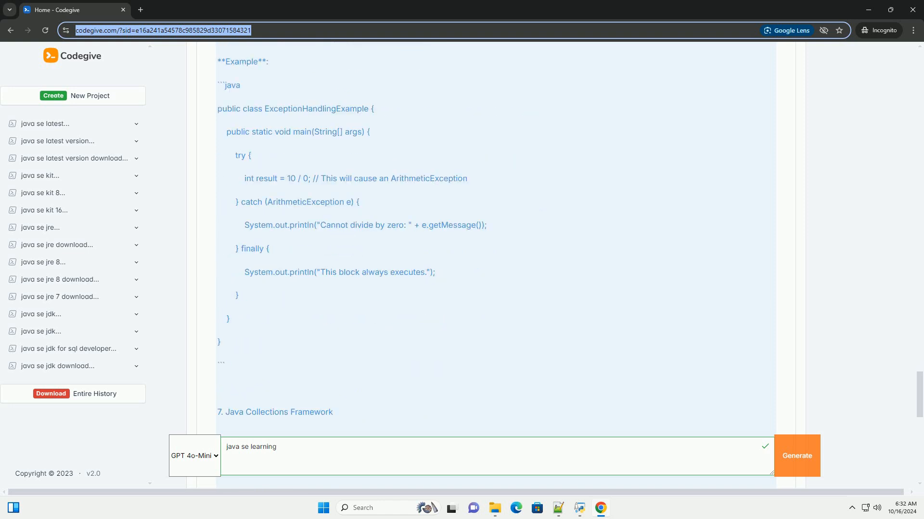
scroll("down", 3)
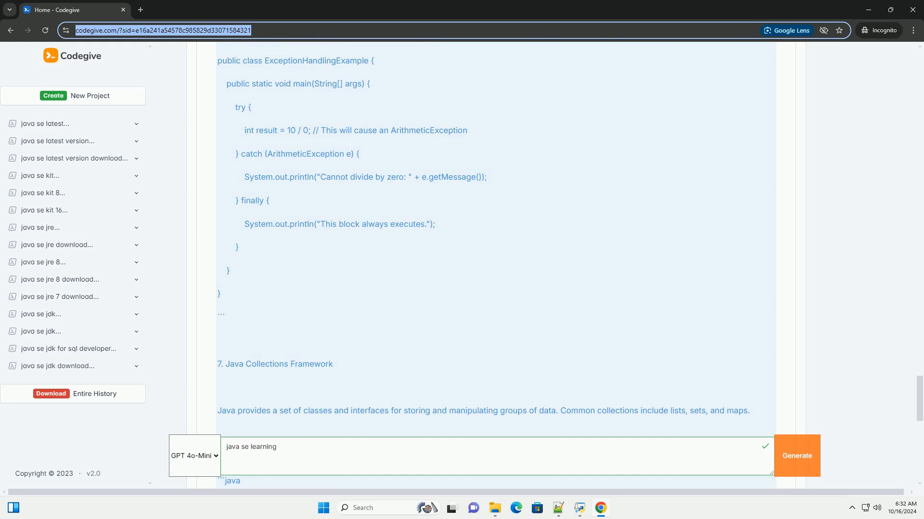
scroll("down", 3)
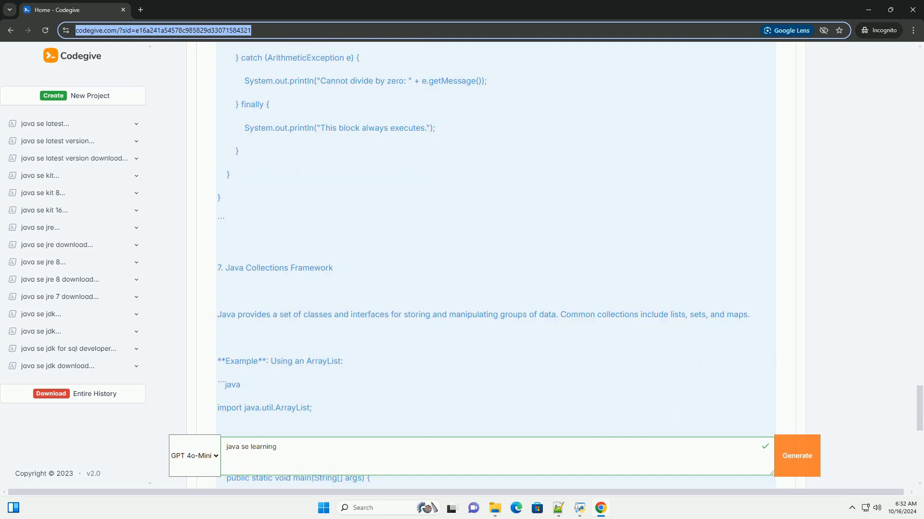
scroll("down", 3)
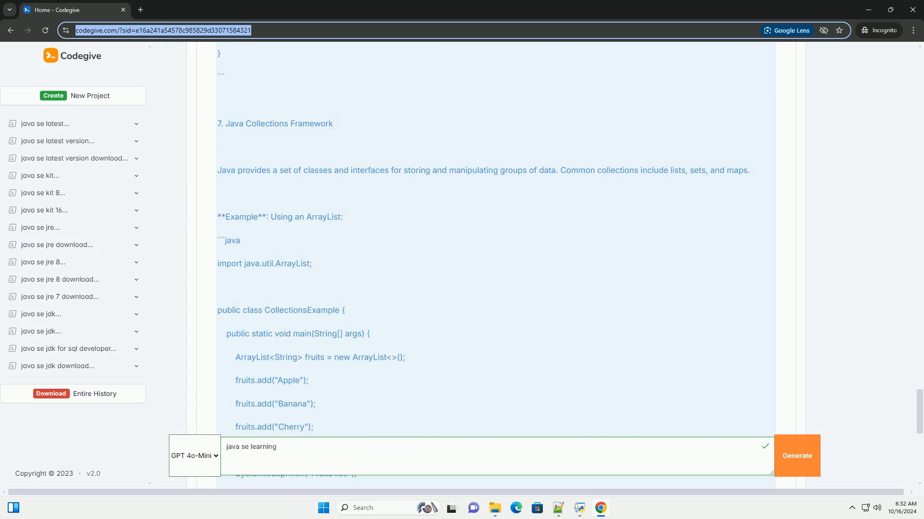
scroll("down", 3)
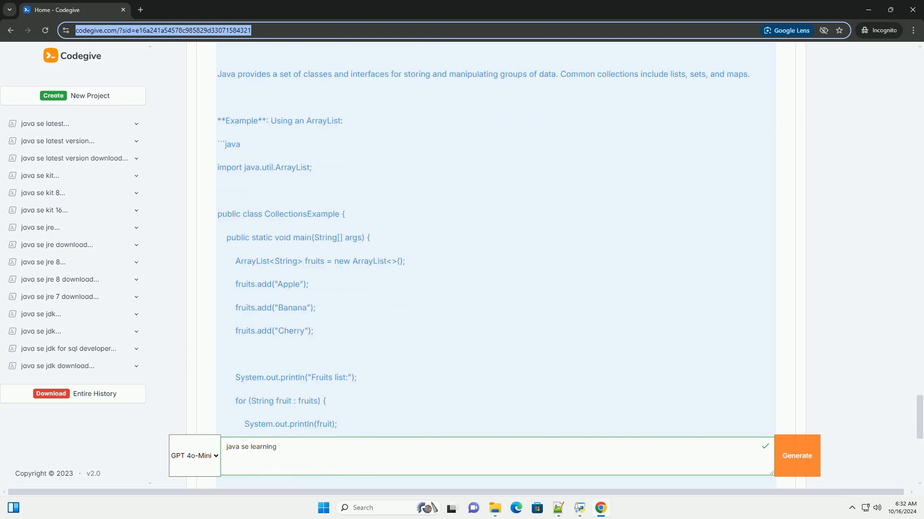
scroll("down", 3)
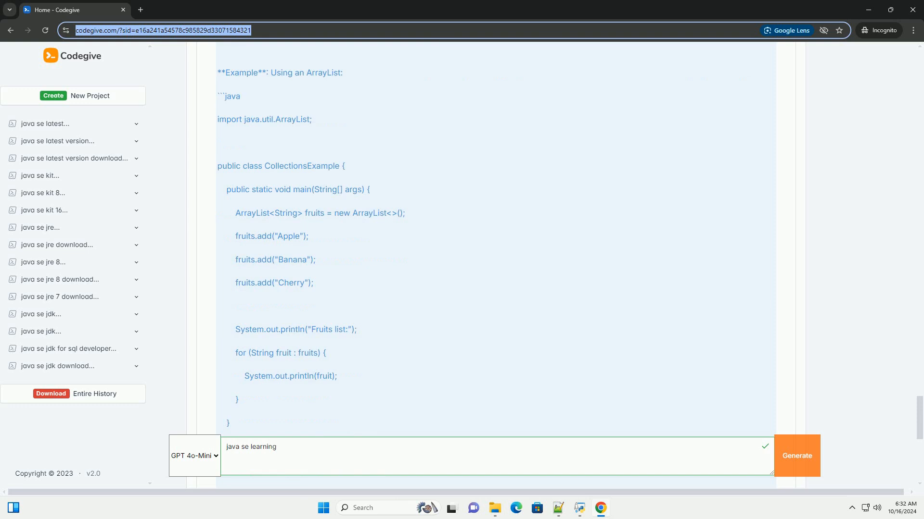
scroll("down", 3)
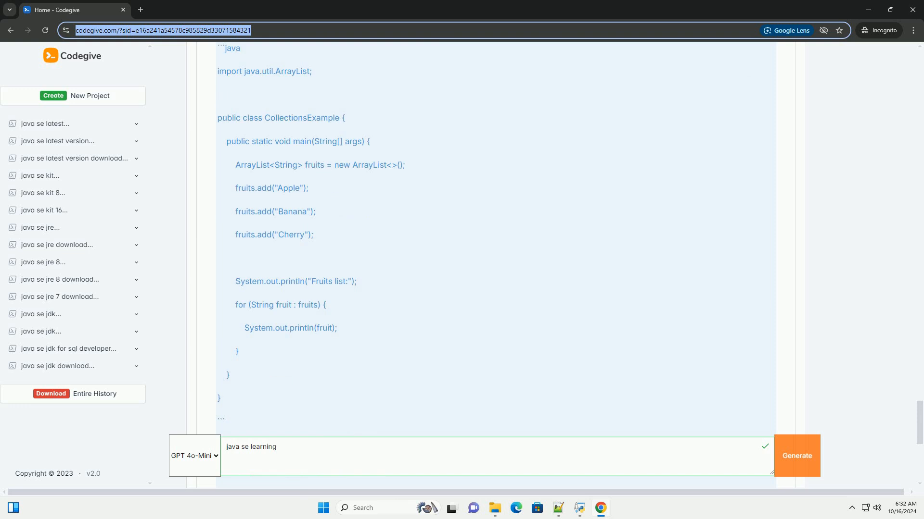